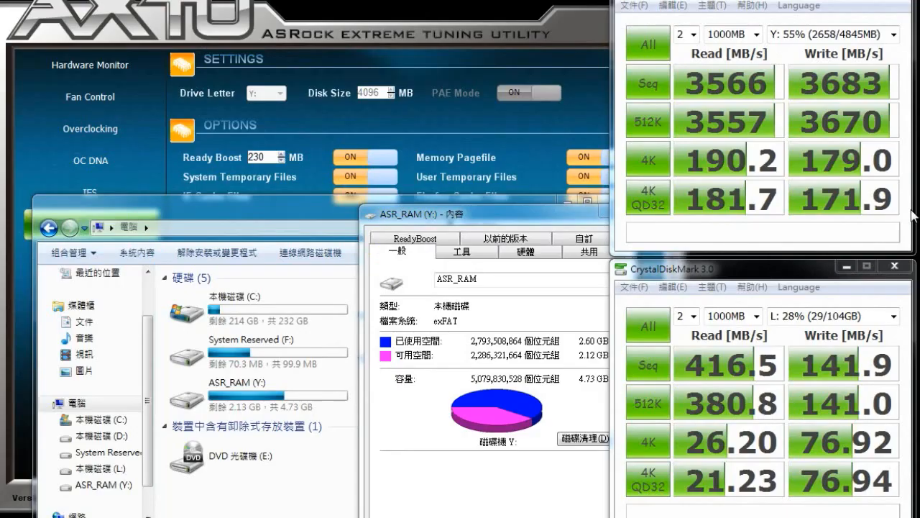
mouse_move(831, 264)
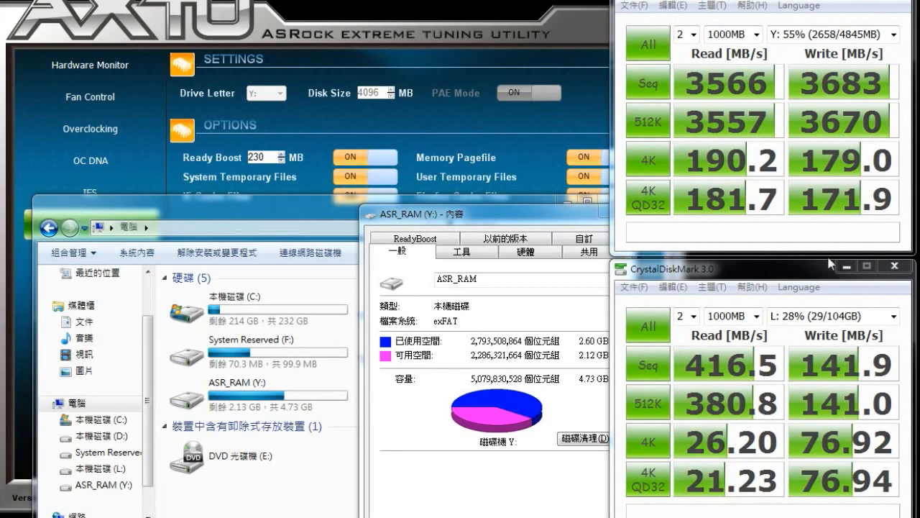
mouse_move(731, 256)
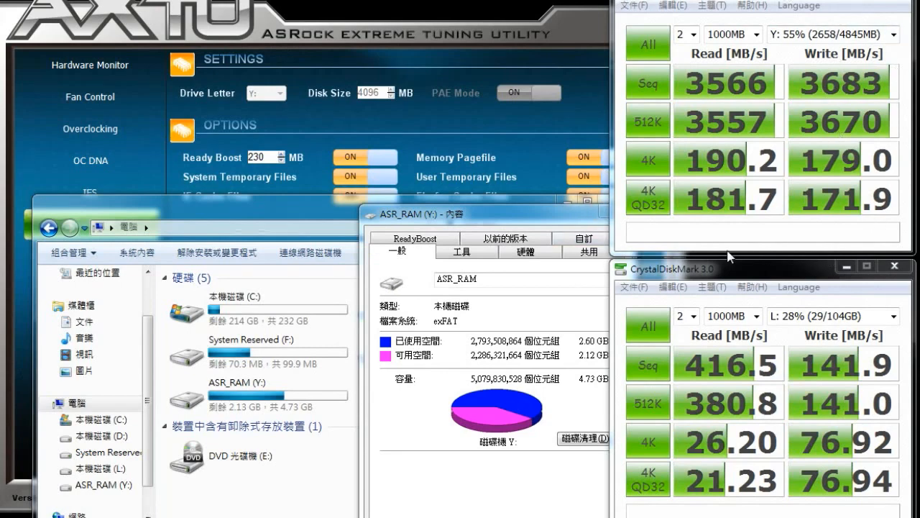